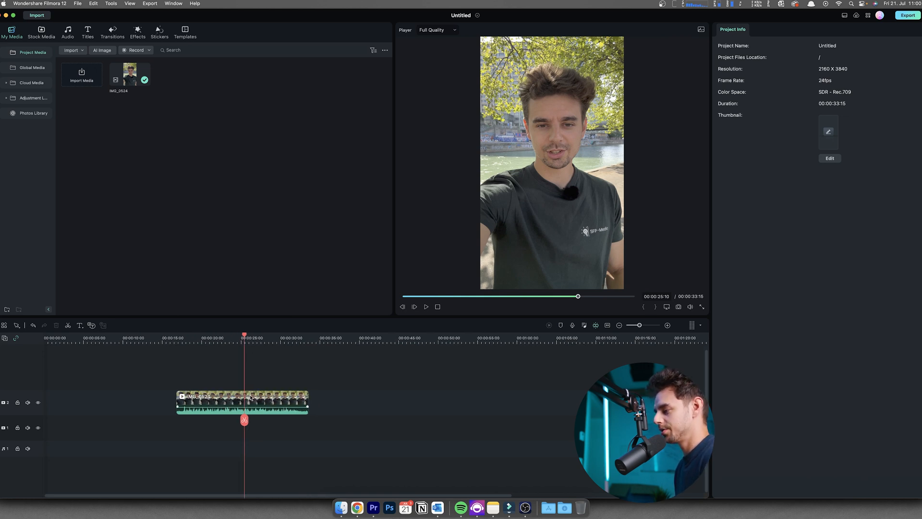
Select the talking-head clip on the timeline to show its properties panel.
{"action": "left_click", "coordinate": [242, 401]}
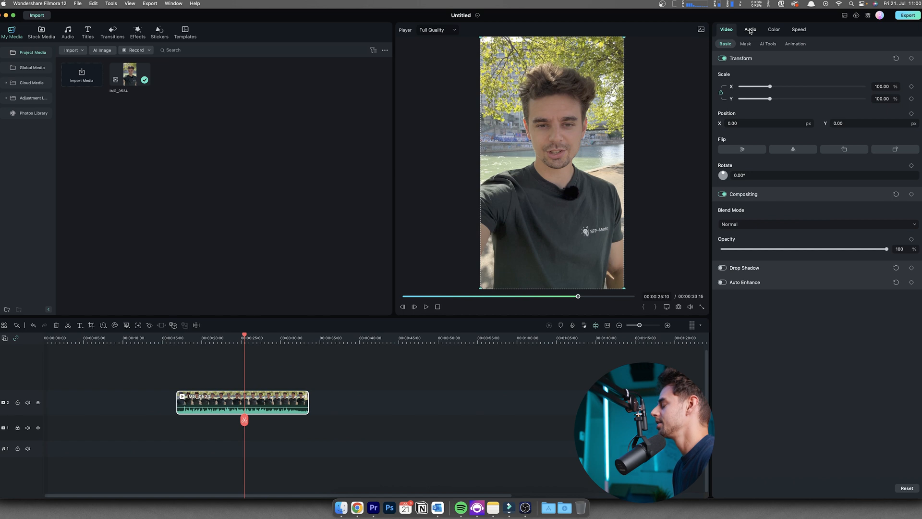
Switch the properties panel to the clip's Audio settings.
{"action": "left_click", "coordinate": [750, 30]}
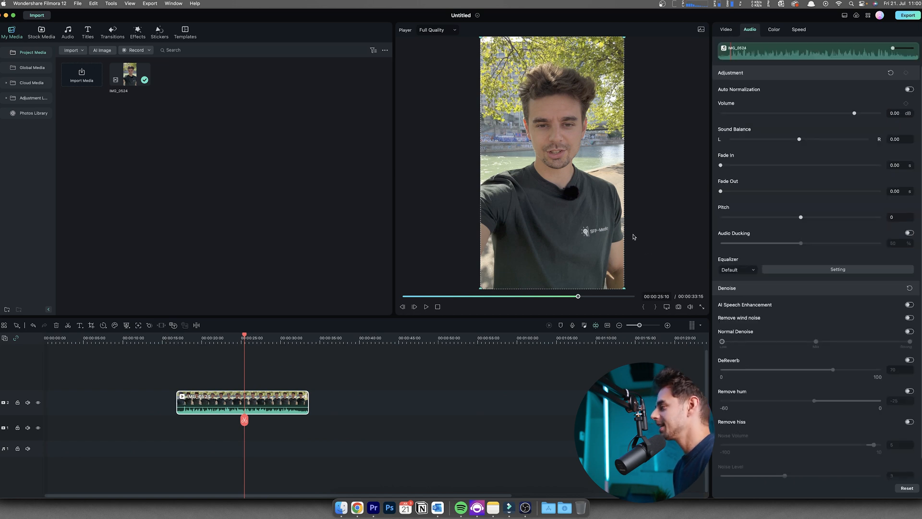
{"action": "mouse_move", "coordinate": [694, 326]}
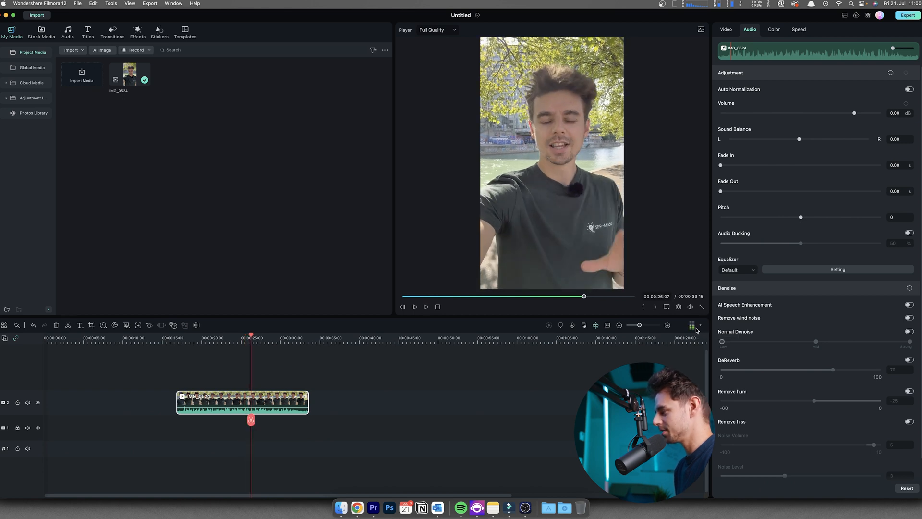
Show the audio level meter and play the clip briefly to check its raw loudness.
{"action": "left_click", "coordinate": [693, 326]}
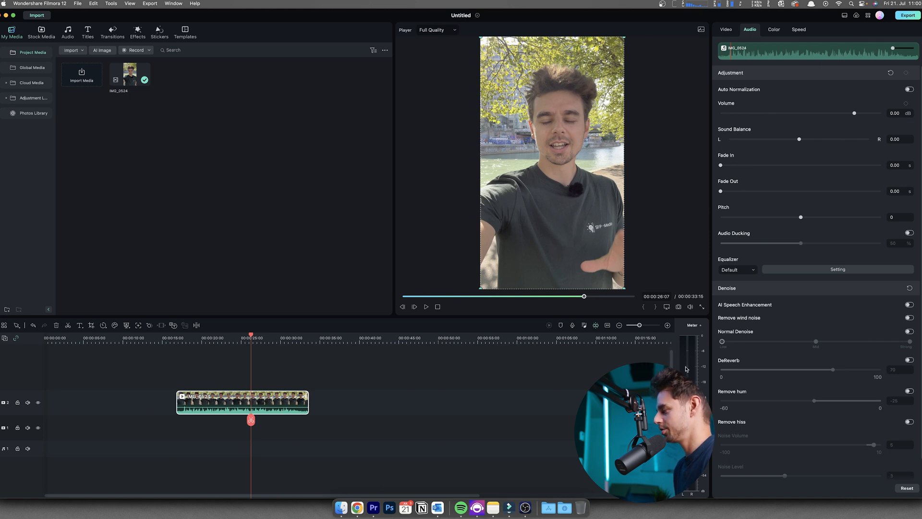
{"action": "mouse_move", "coordinate": [379, 380]}
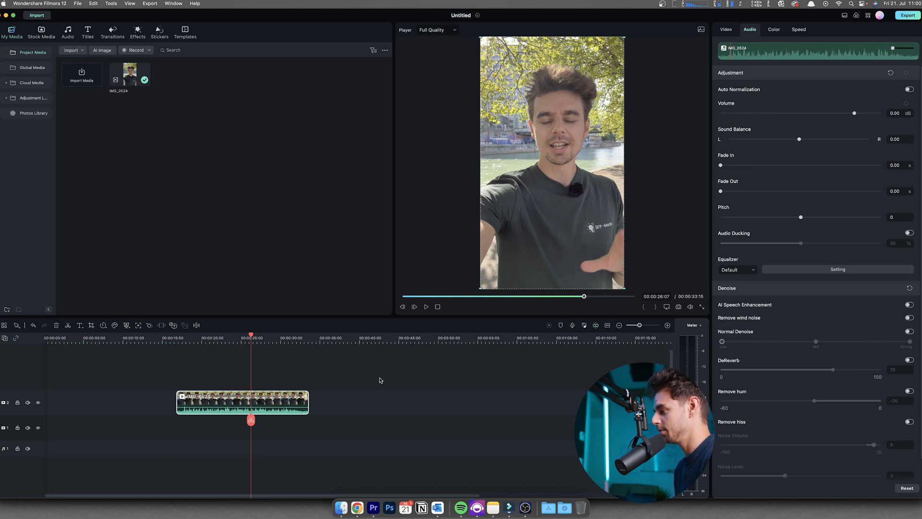
{"action": "left_click", "coordinate": [426, 306]}
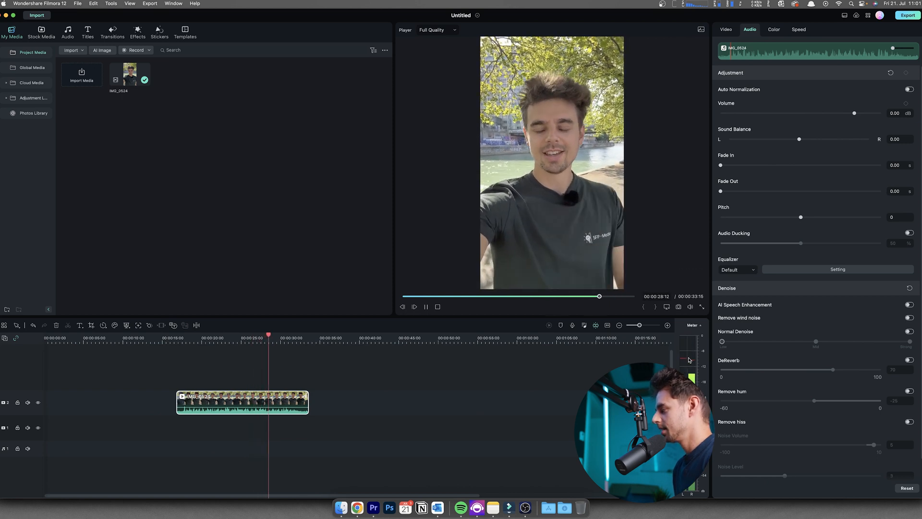
{"action": "left_click", "coordinate": [425, 307]}
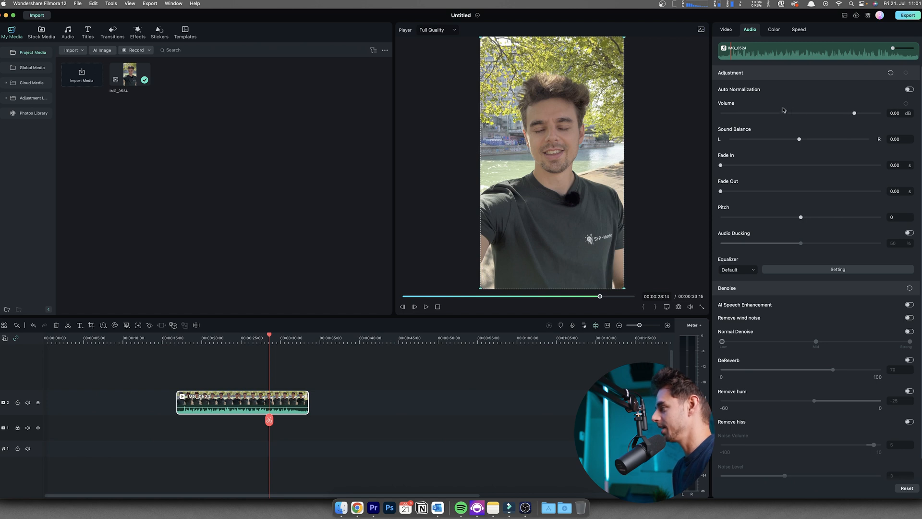
{"action": "mouse_move", "coordinate": [750, 142]}
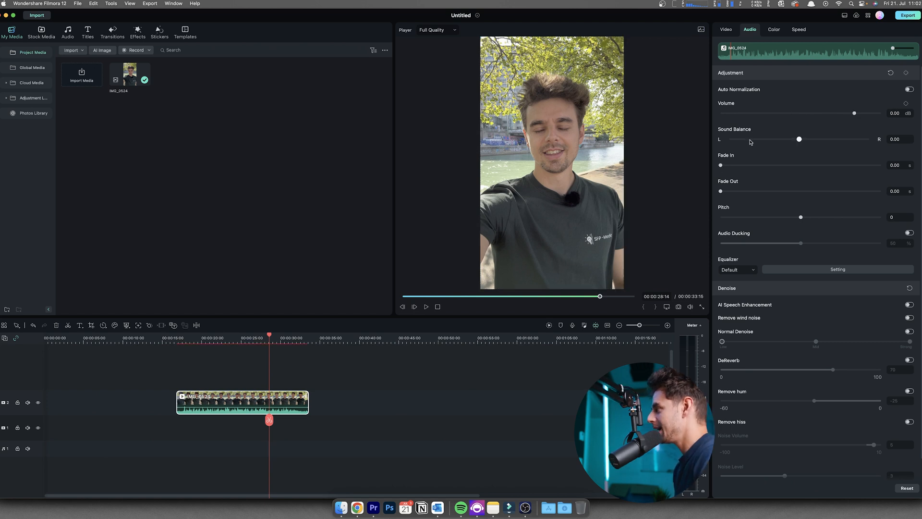
{"action": "mouse_move", "coordinate": [865, 86]}
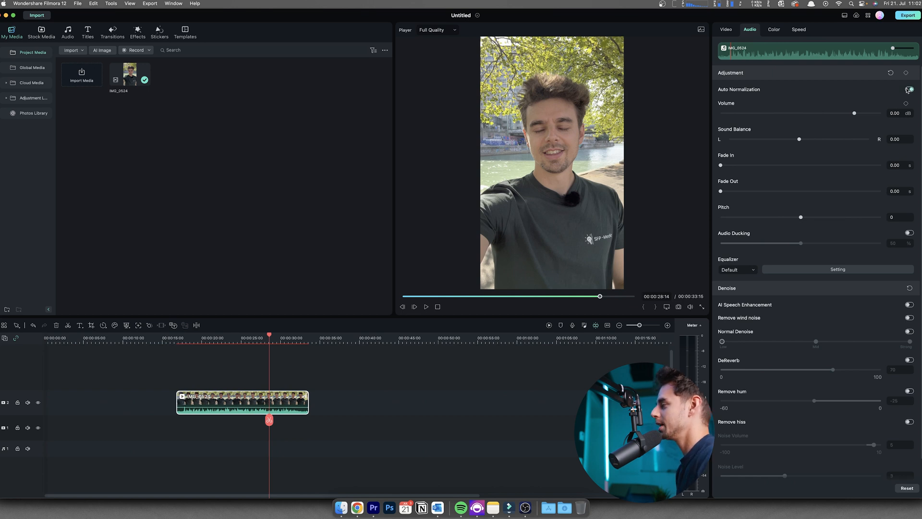
Enable Auto Normalization for the clip's audio.
{"action": "left_click", "coordinate": [909, 89]}
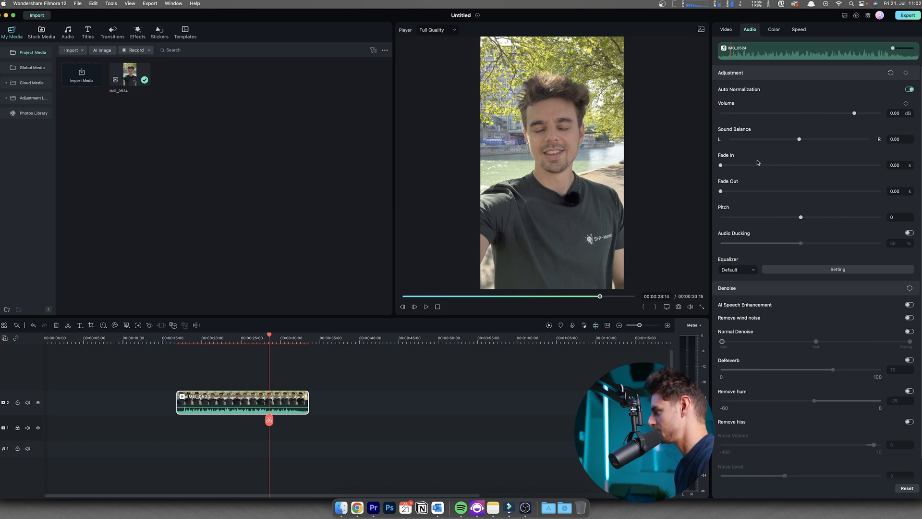
{"action": "scroll", "scroll_direction": "up", "scroll_amount": 3}
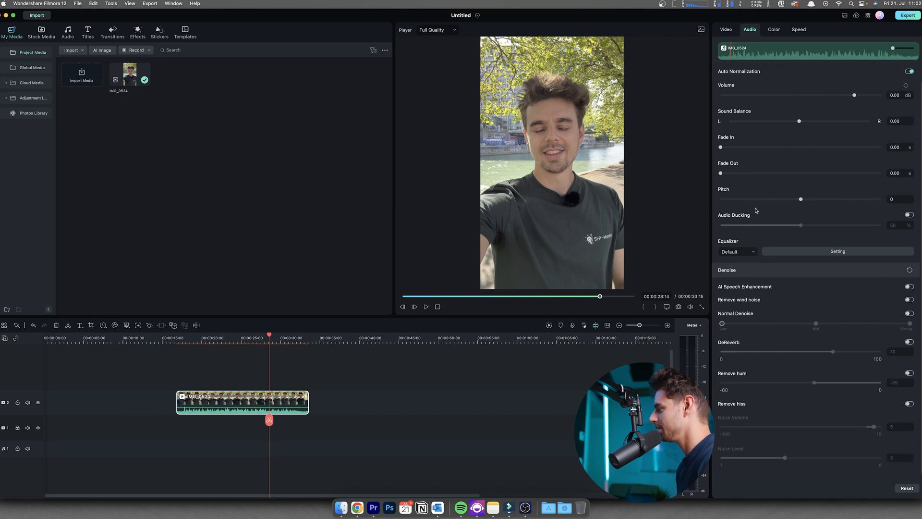
{"action": "mouse_move", "coordinate": [788, 286]}
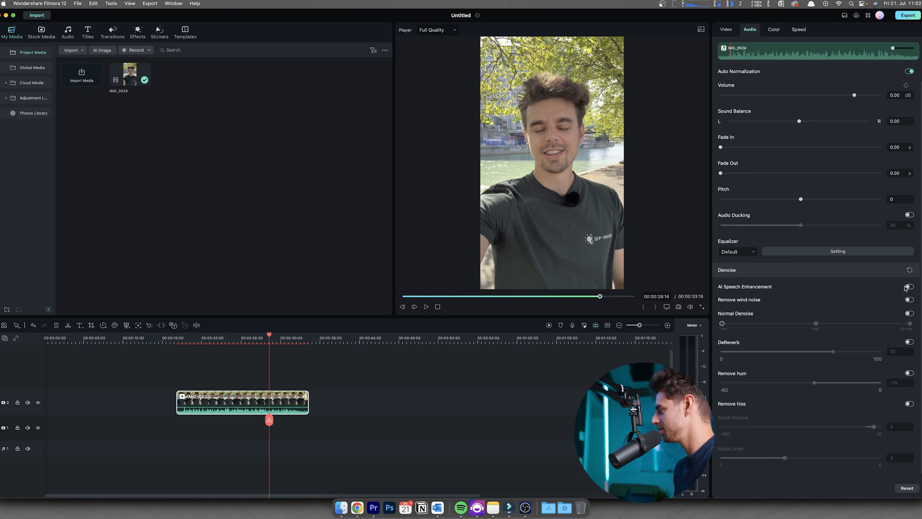
Enable AI Speech Enhancement in the clip's Denoise settings.
{"action": "left_click", "coordinate": [908, 286]}
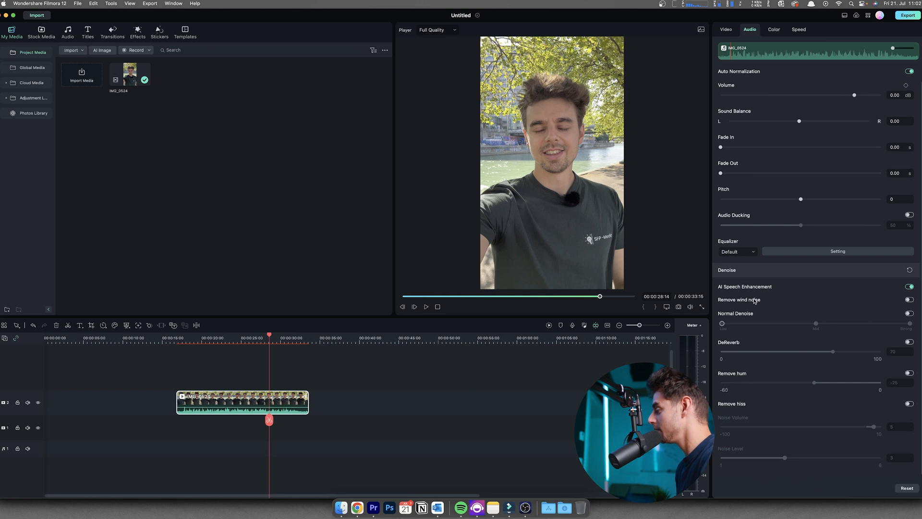
{"action": "mouse_move", "coordinate": [557, 204]}
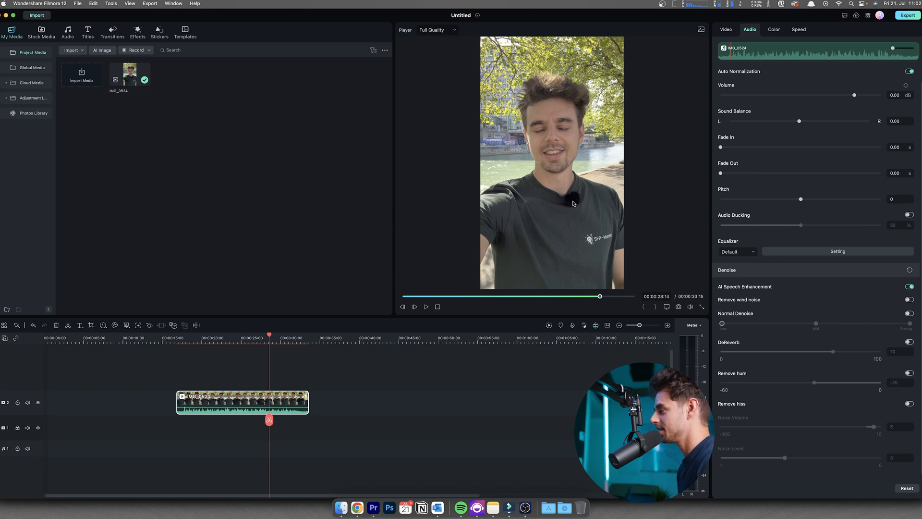
{"action": "mouse_move", "coordinate": [585, 193]}
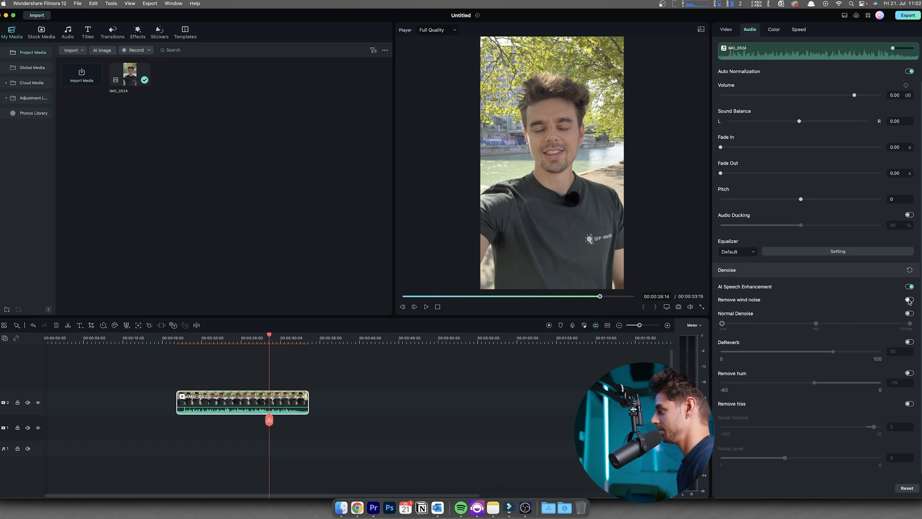
Enable wind removal, normal denoise, DeReverb, hum removal and hiss removal on the clip's audio.
{"action": "left_click", "coordinate": [908, 300]}
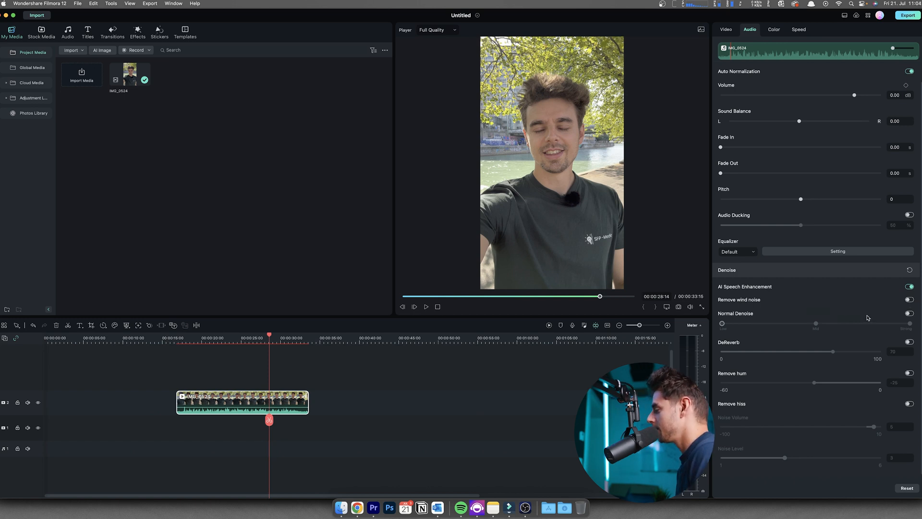
{"action": "left_click", "coordinate": [908, 313]}
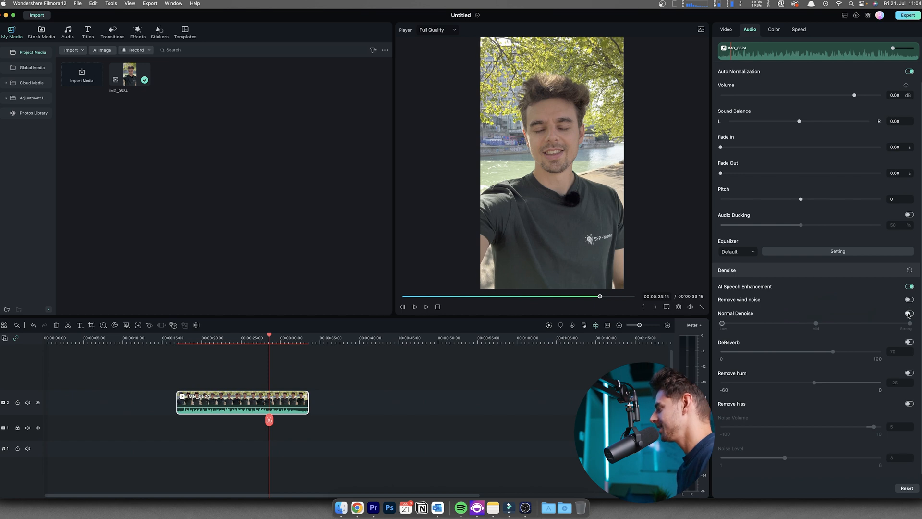
{"action": "left_click", "coordinate": [909, 313]}
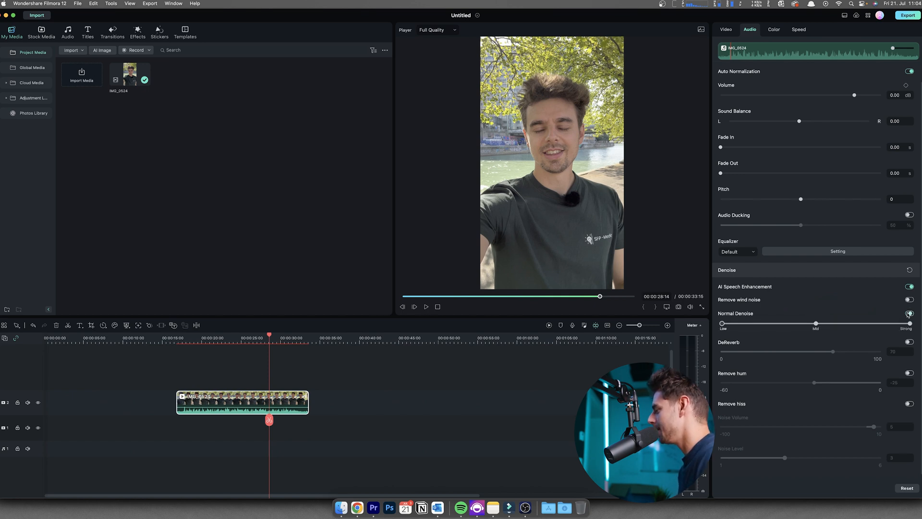
{"action": "left_click", "coordinate": [909, 313]}
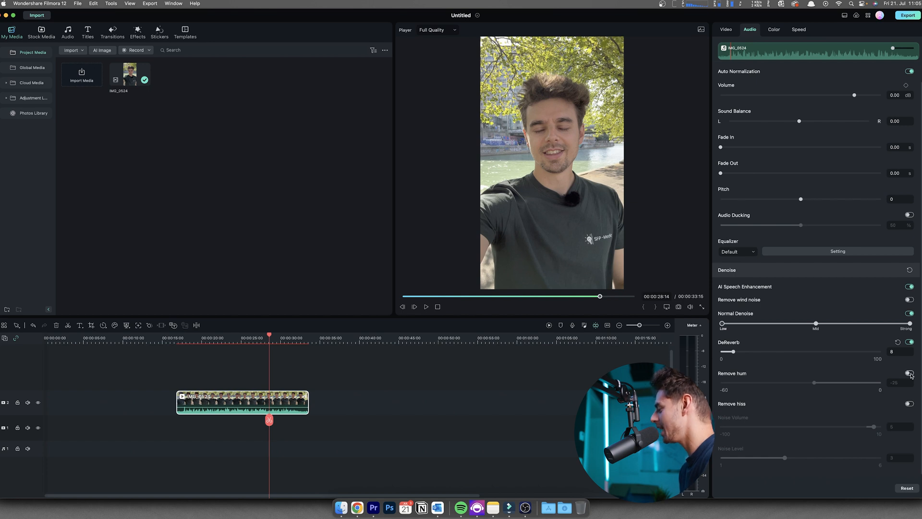
{"action": "left_click", "coordinate": [909, 403]}
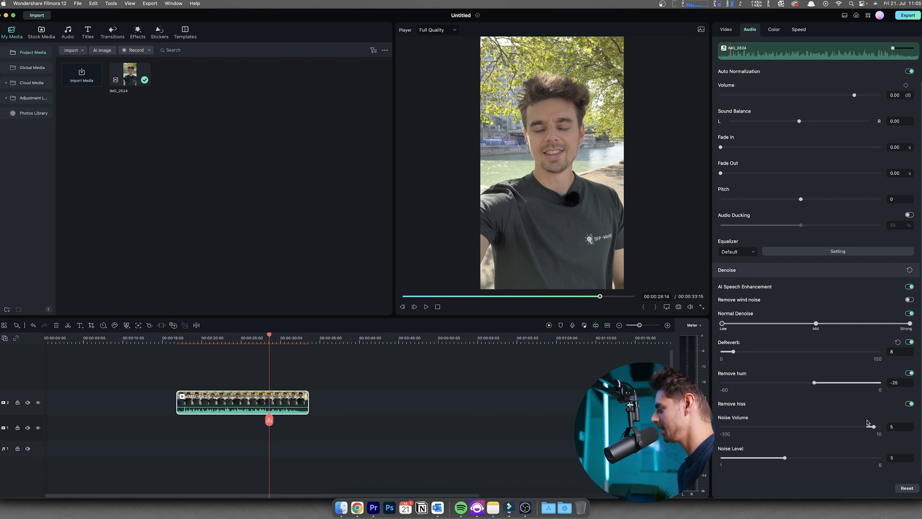